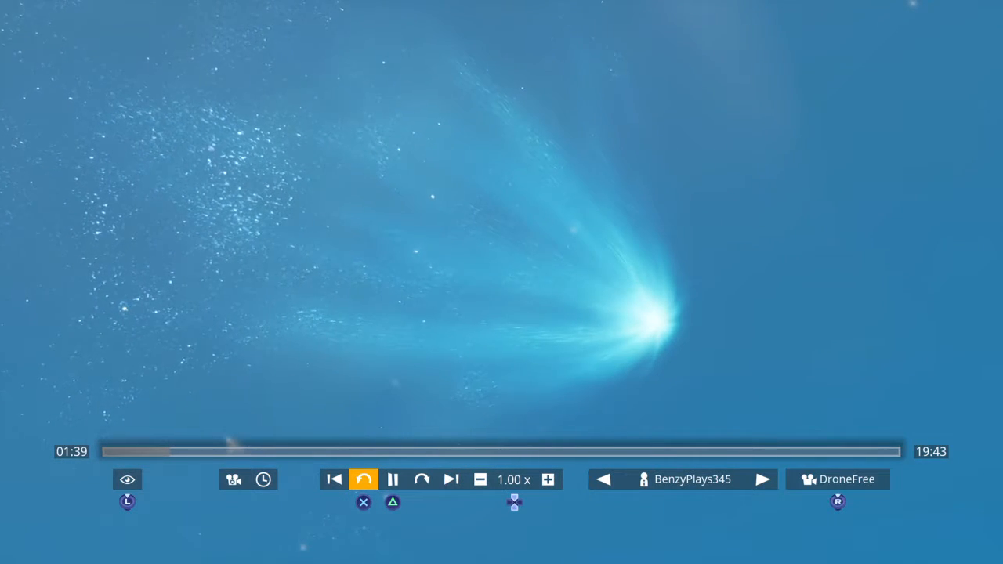
Step: Pause the replay around 01:40 with the drone camera zoomed to 597mm on the meteor
click(393, 478)
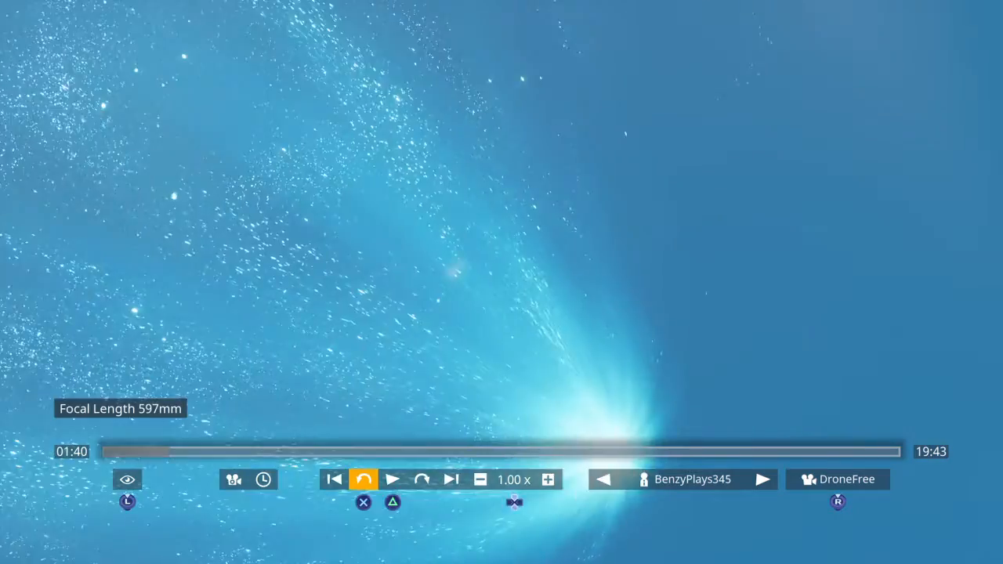
Step: Resume the replay, let it run to 01:49, and pause again on the meteor close-up
click(391, 479)
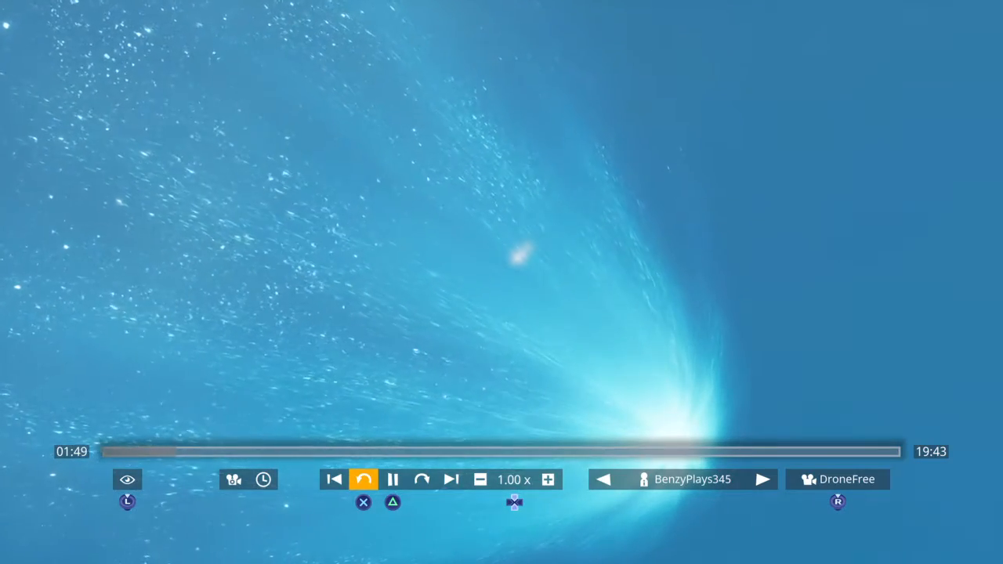
click(392, 479)
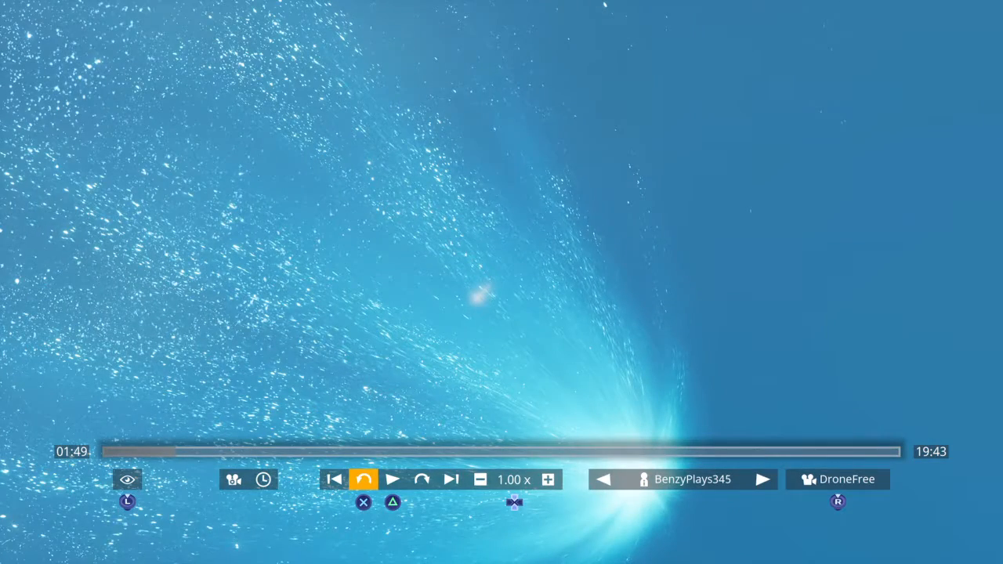
Step: Resume the replay so it advances toward 02:00 as the meteor drifts off-frame
click(392, 479)
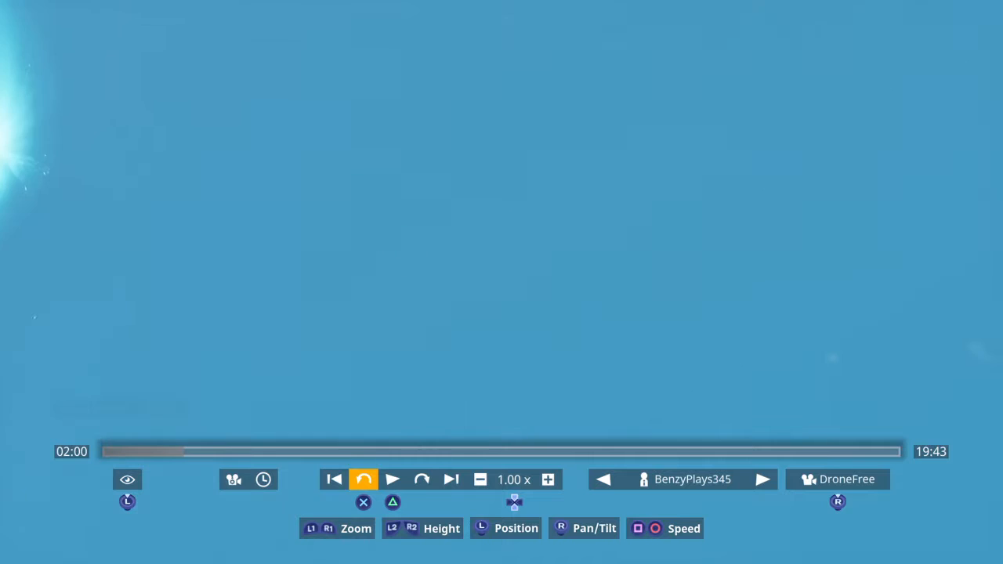
Step: Resume the replay, recentre the meteor at 187mm, and pause at about 02:04
click(392, 478)
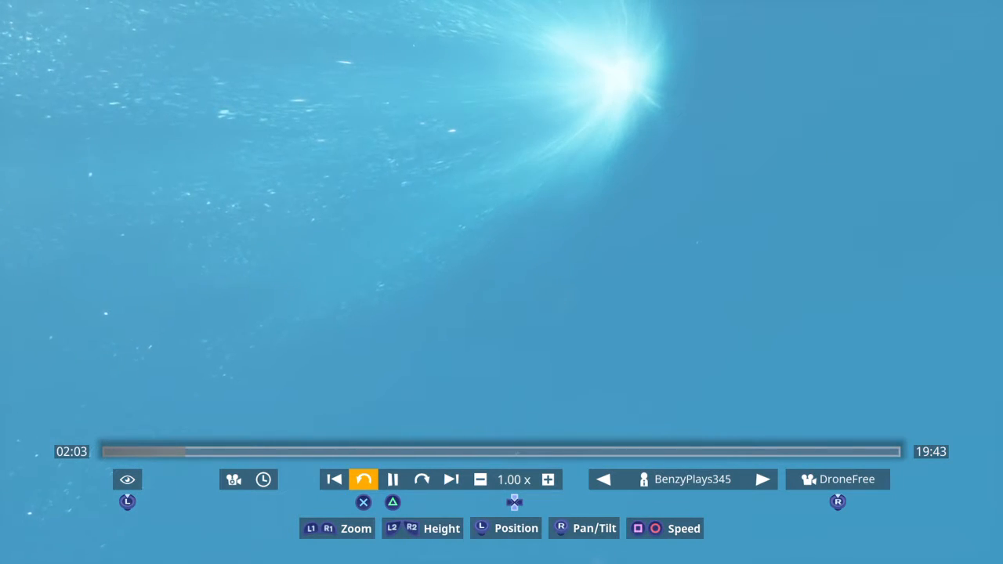
click(391, 480)
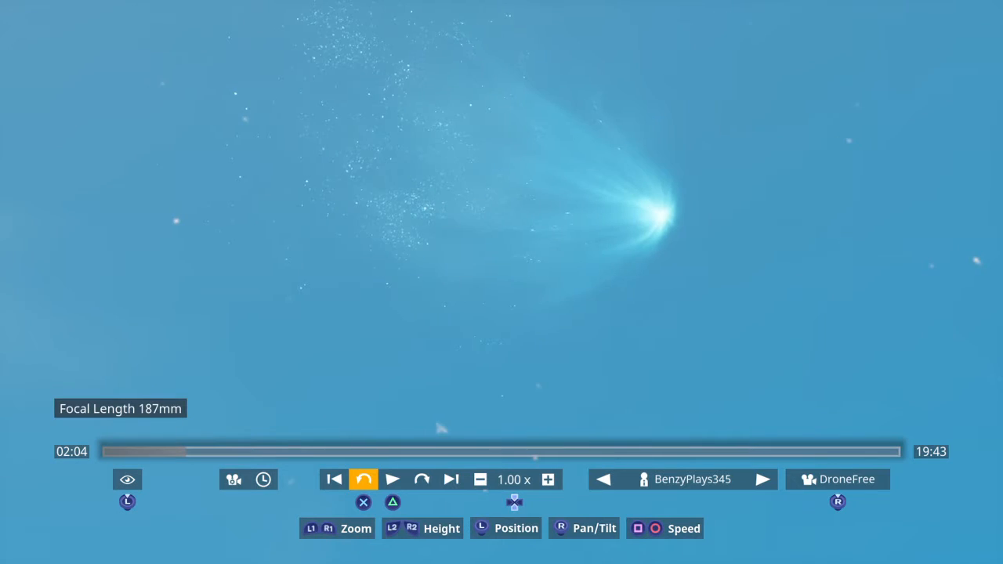